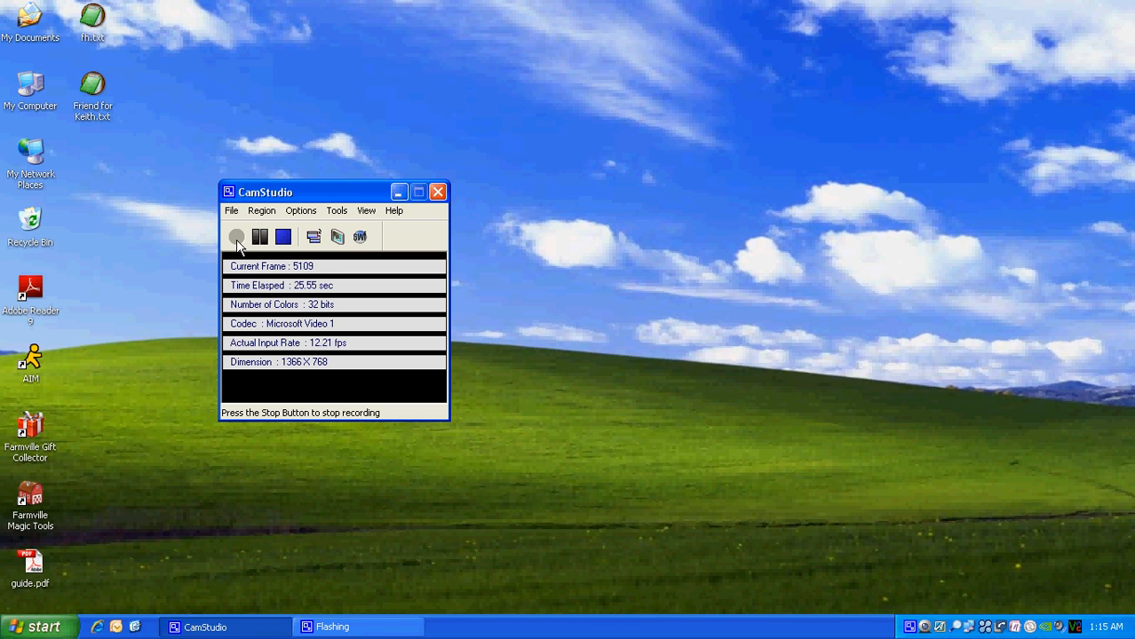
mouse_move(403, 522)
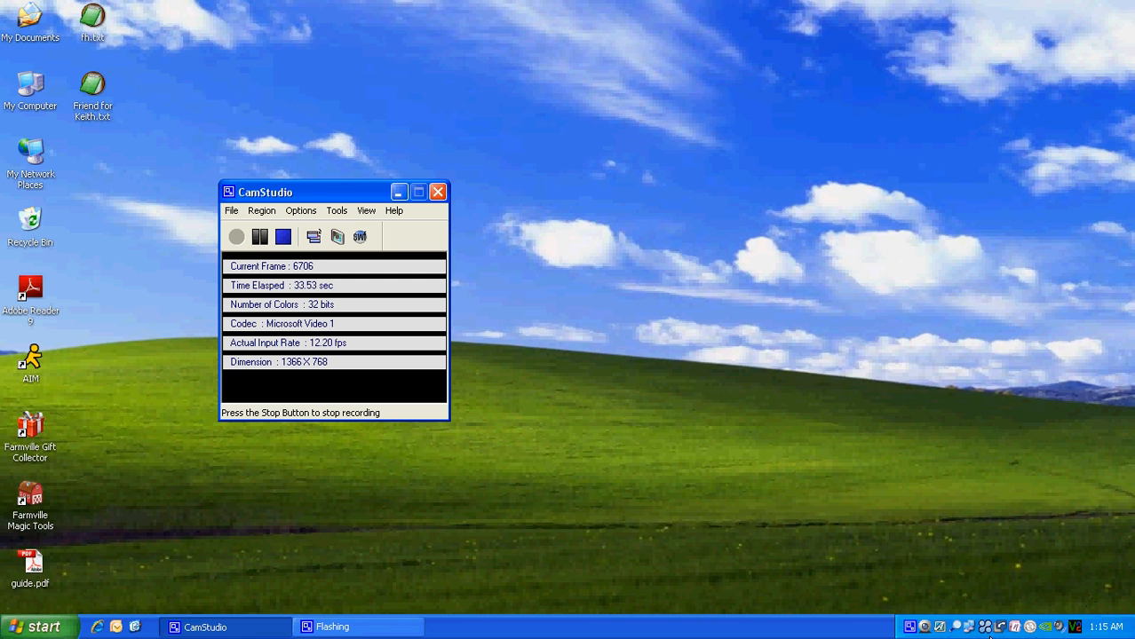
mouse_move(899, 545)
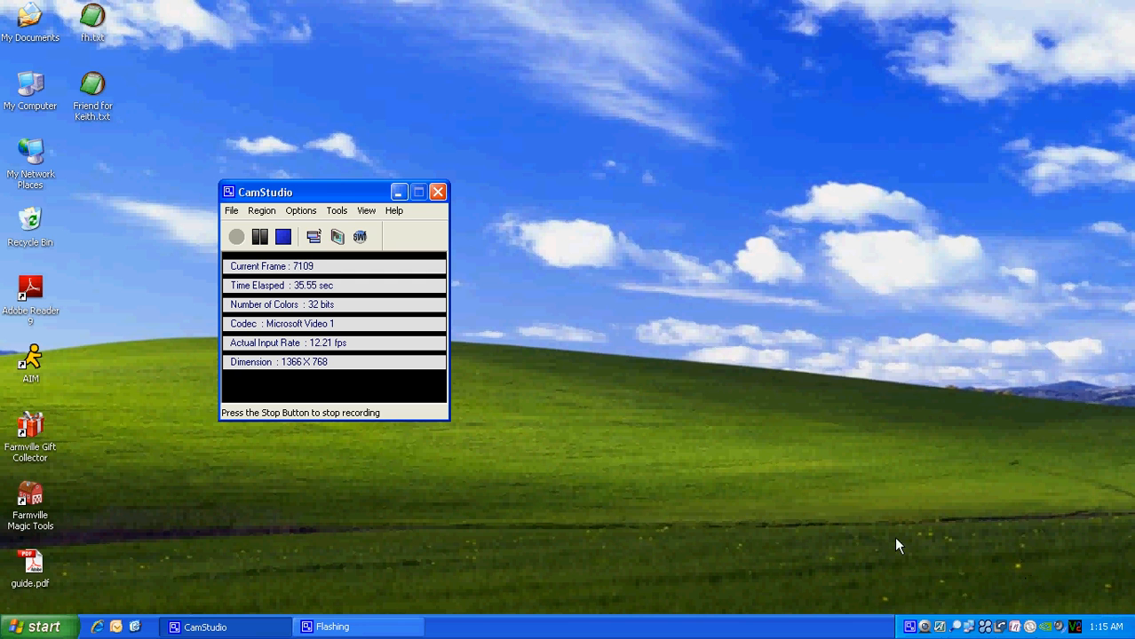
mouse_move(595, 518)
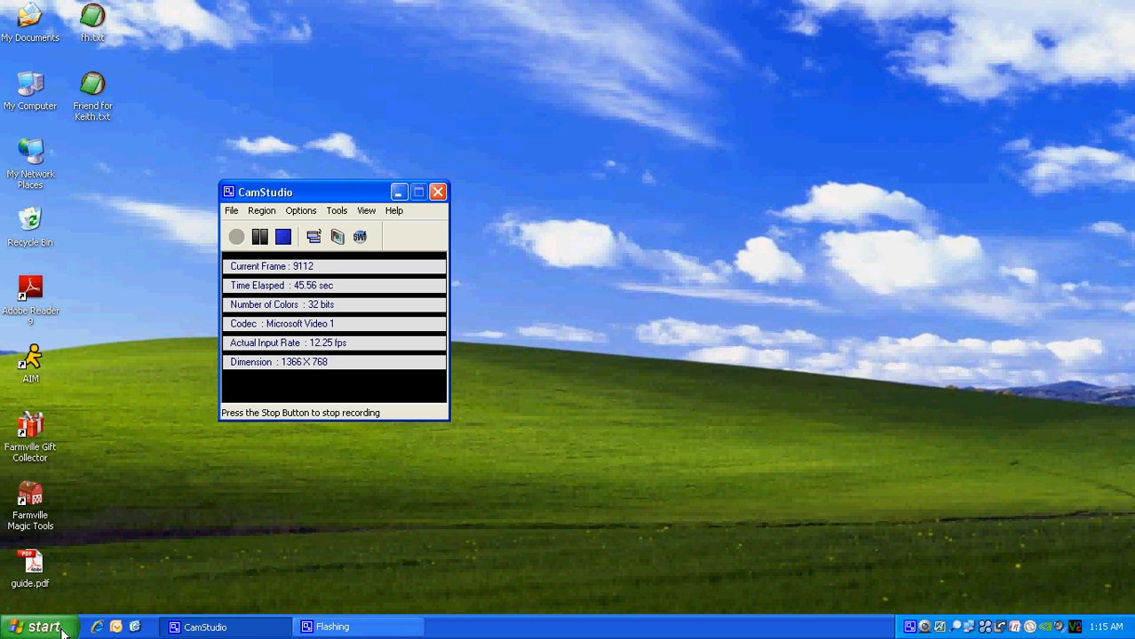
Step: Launch msconfig from the Start menu's Run dialog to bring up the System Configuration Utility
click(37, 628)
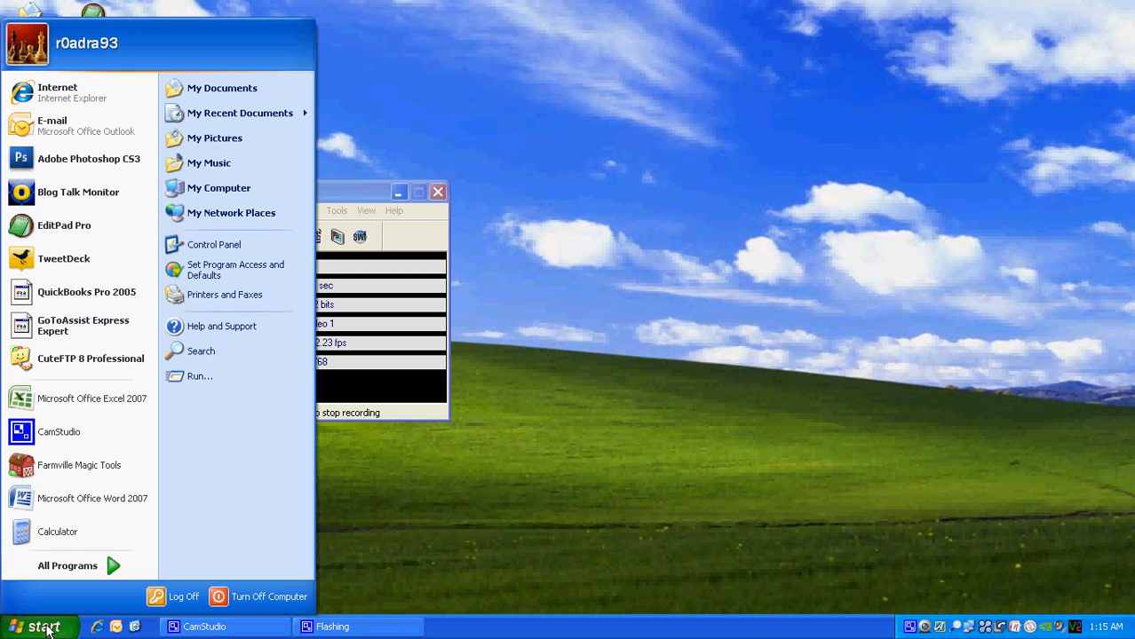
click(199, 376)
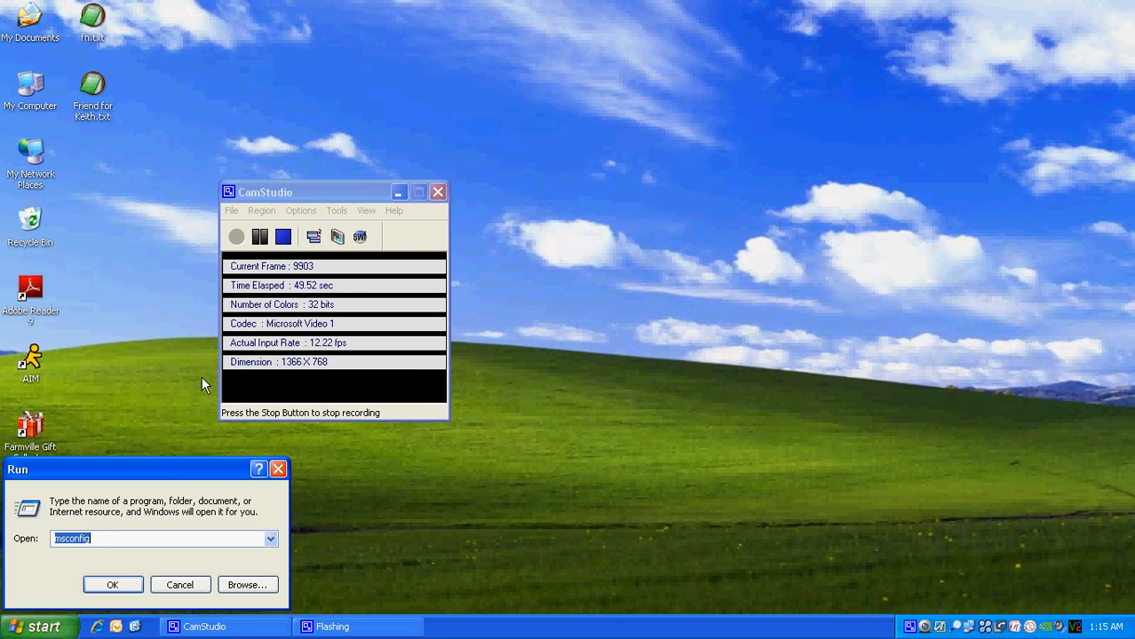
text(ms)
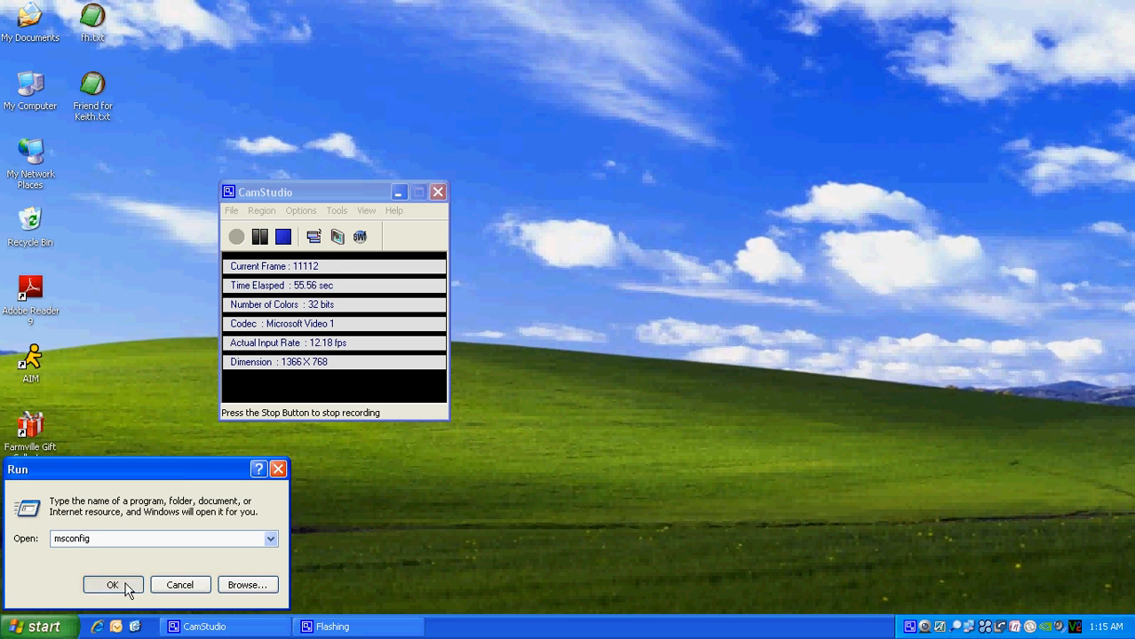
click(114, 585)
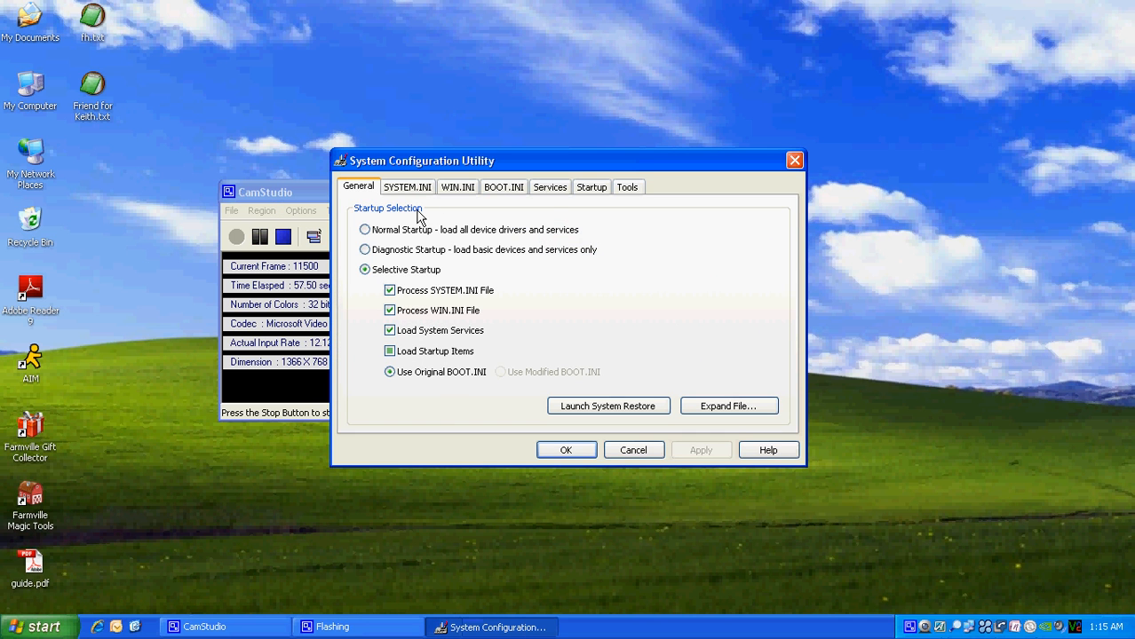
Step: Show the Startup list and scroll it down to the OneNote 2007 entry
click(591, 187)
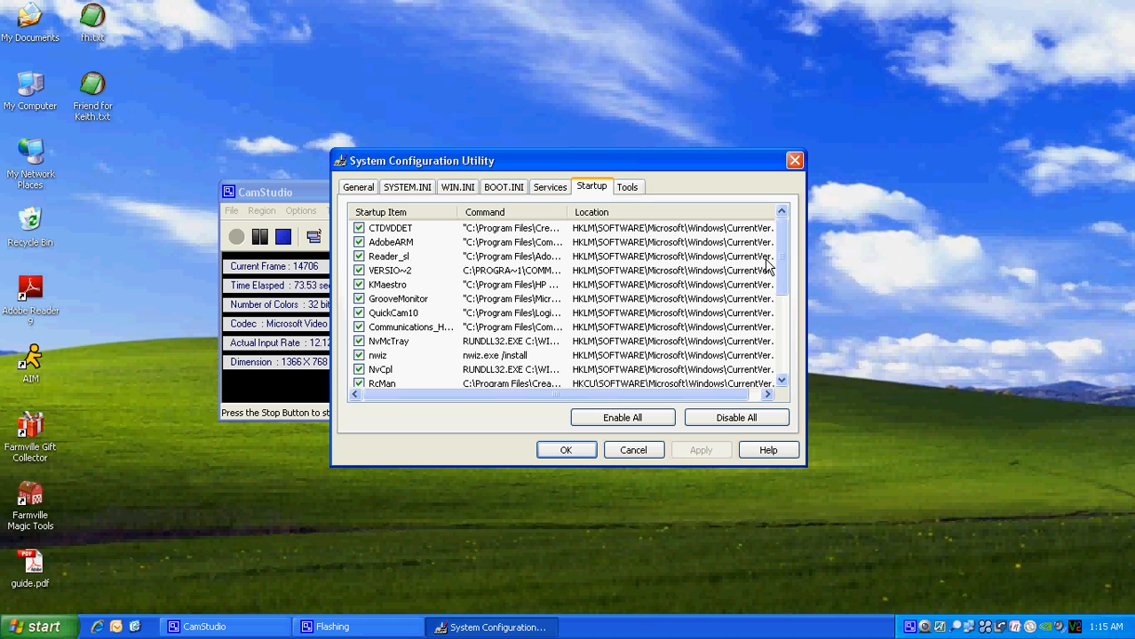
scroll(down, 3)
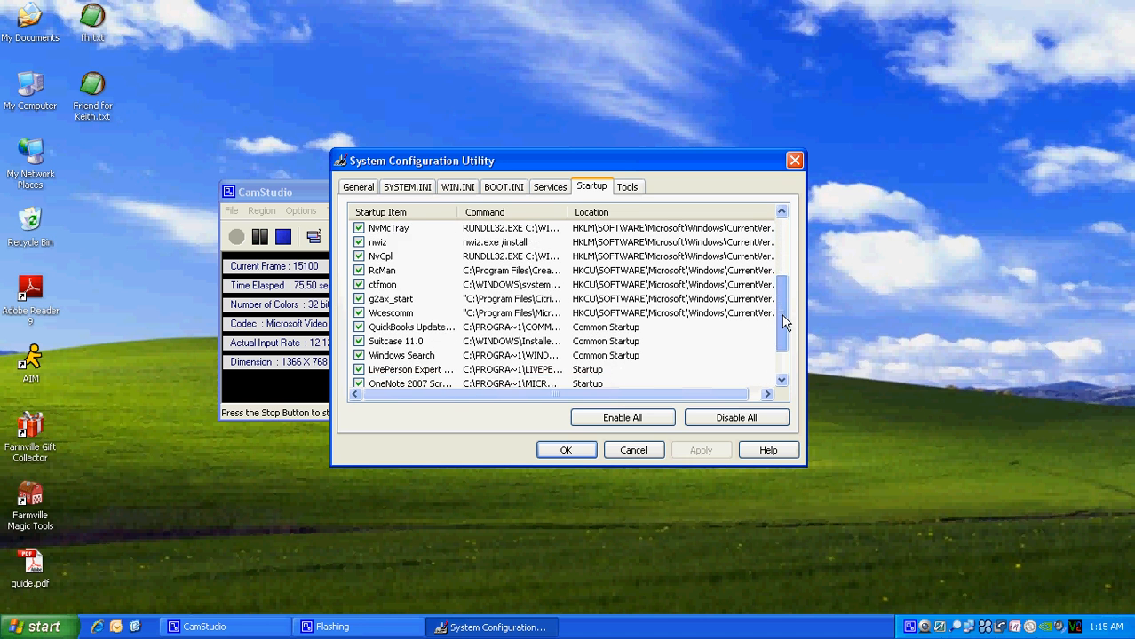
scroll(down, 3)
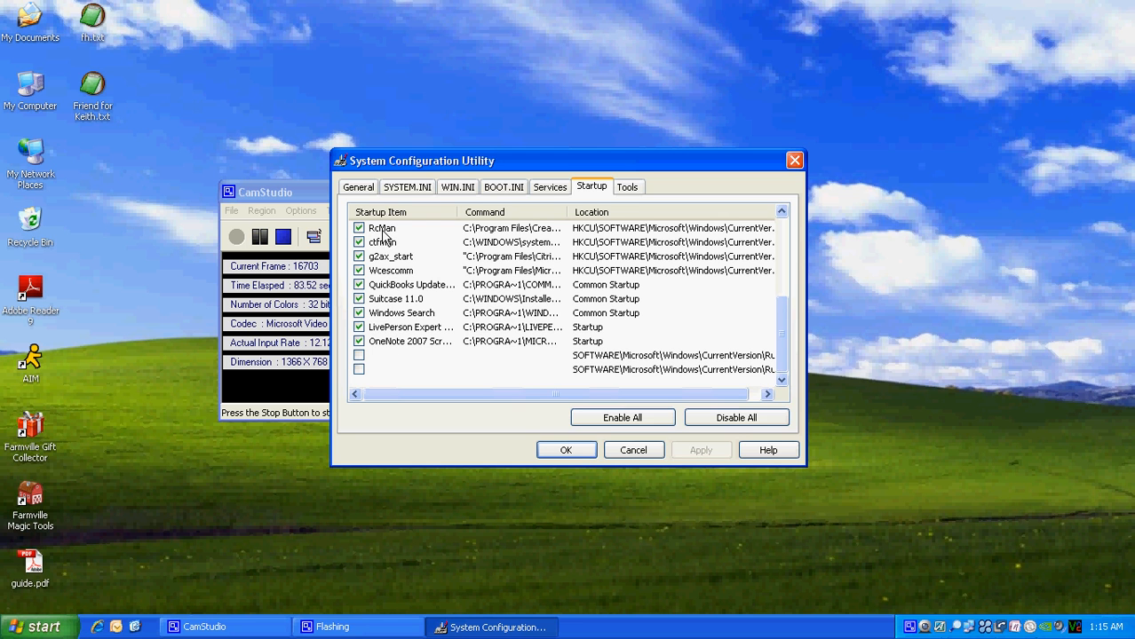
mouse_move(513, 339)
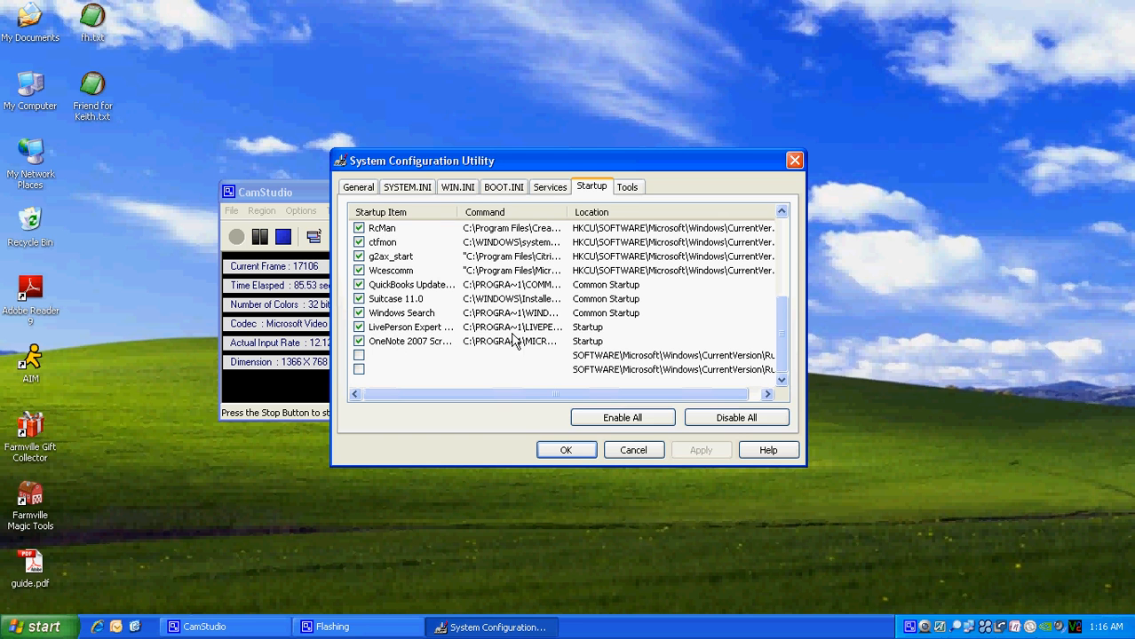
mouse_move(586, 270)
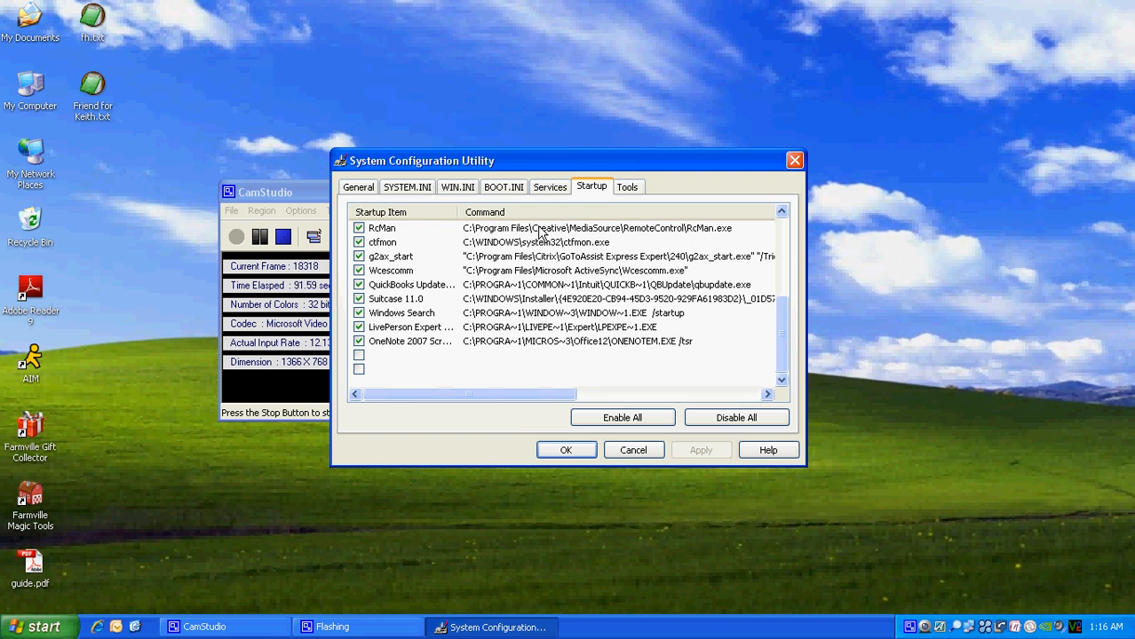
mouse_move(700, 247)
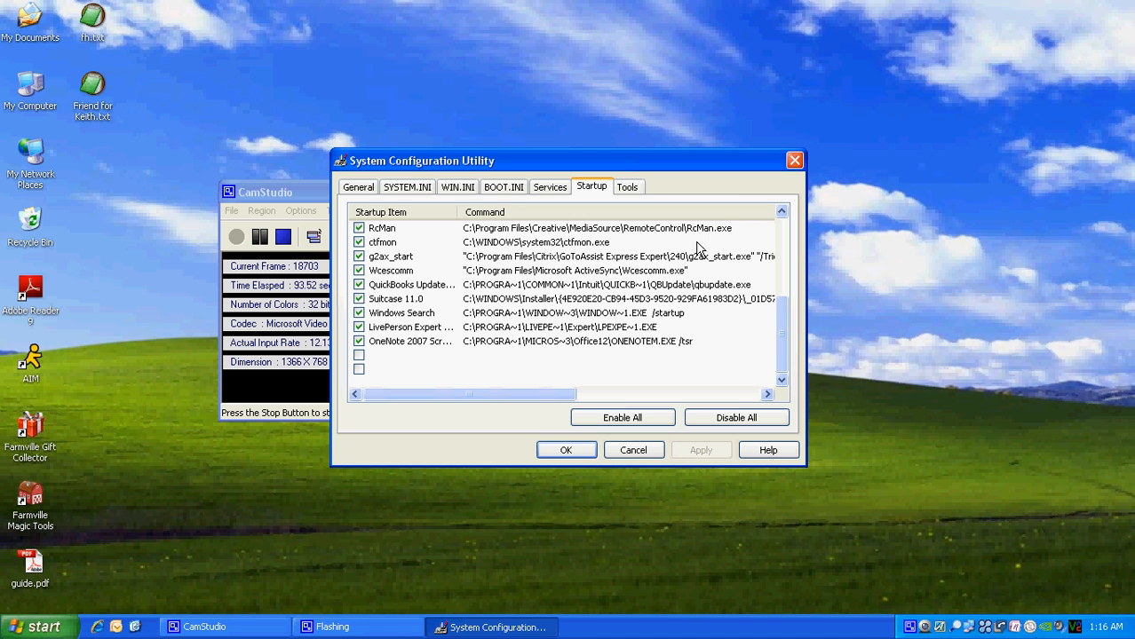
Step: Widen the Startup Item and Command columns so full names like OneNote 2007 Screen Clipper show
drag(476, 394, 621, 394)
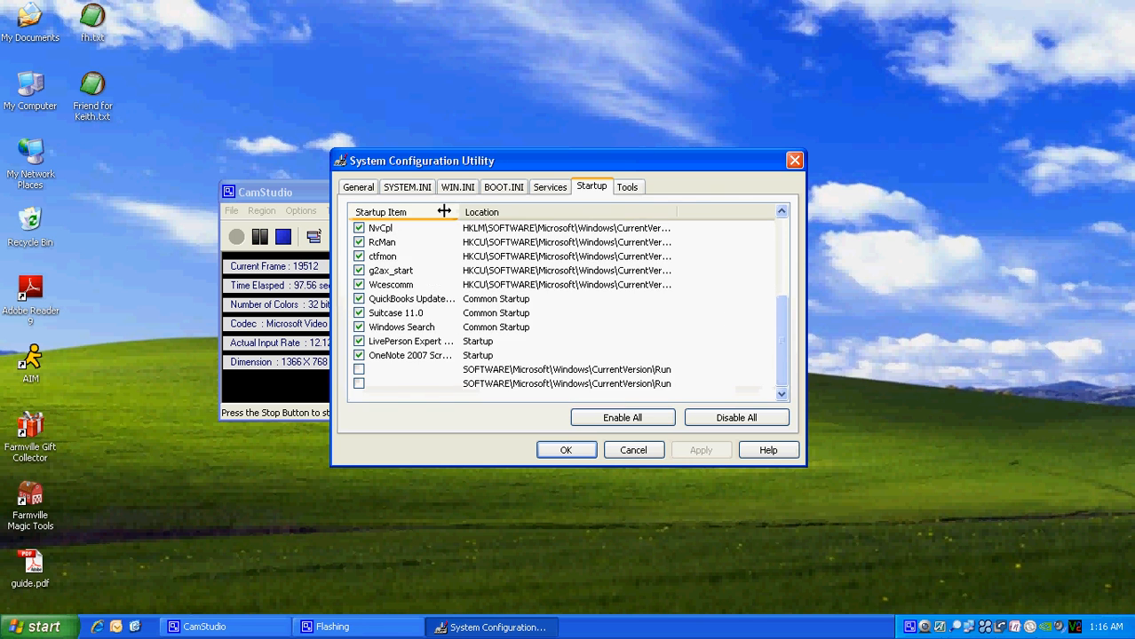
drag(444, 211, 536, 211)
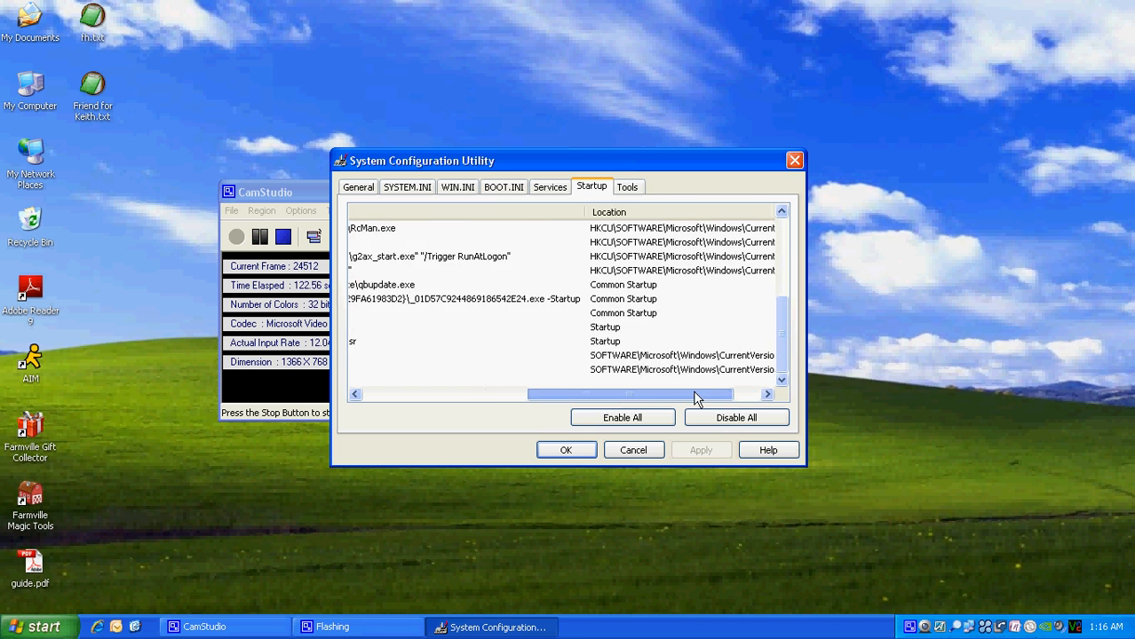
drag(692, 394, 636, 394)
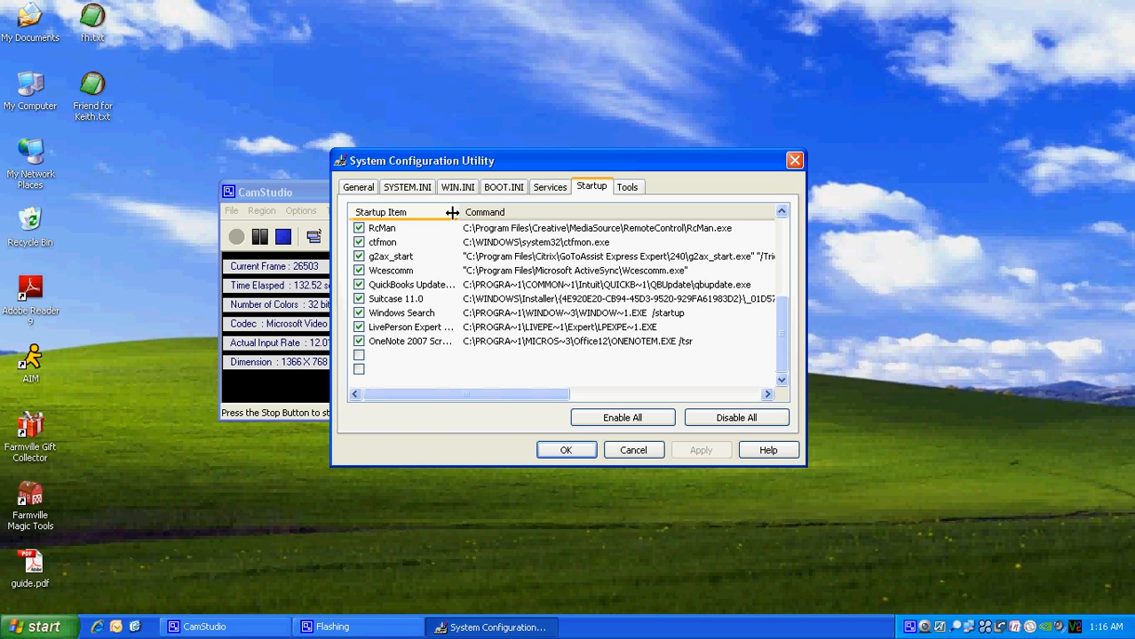
mouse_move(453, 217)
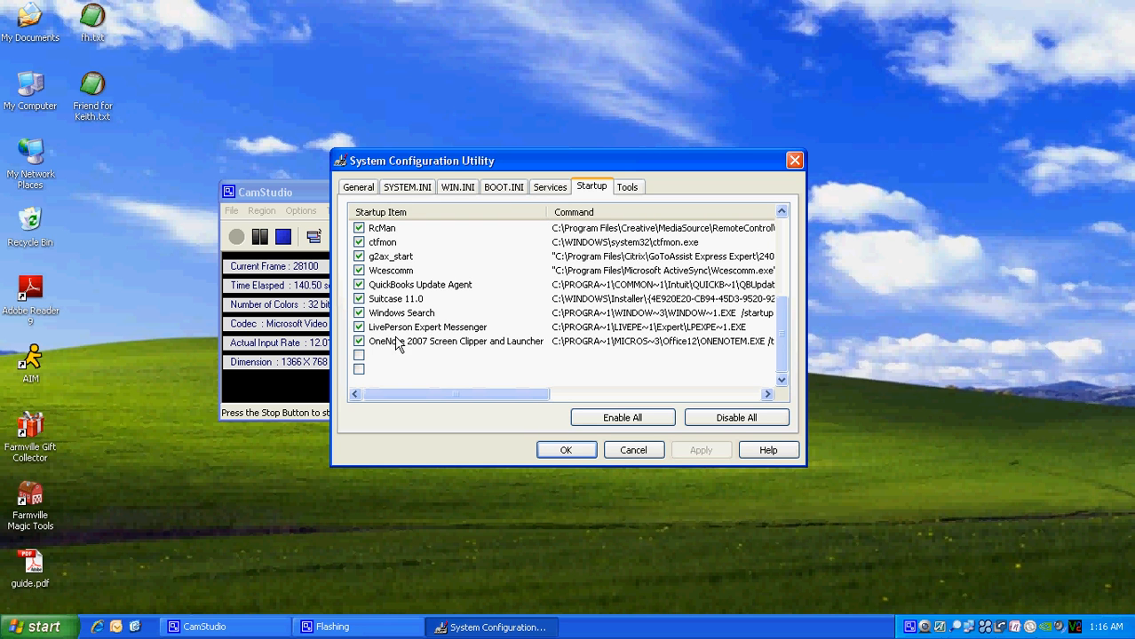
Step: Disable the OneNote 2007 Screen Clipper and Launcher startup entry and apply the change
click(359, 341)
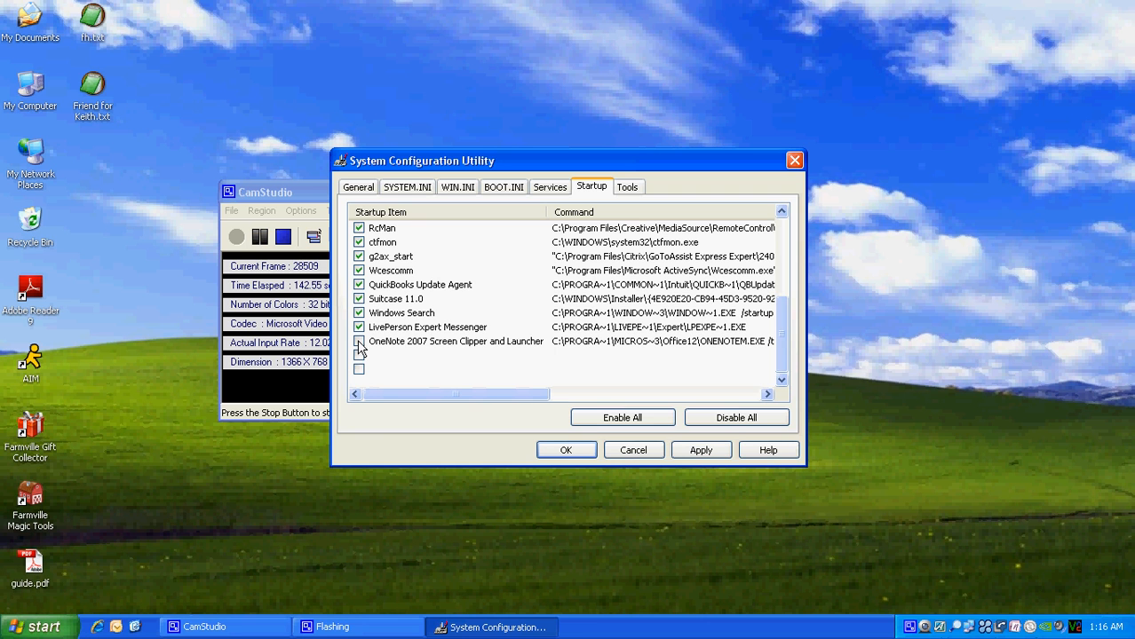
click(359, 341)
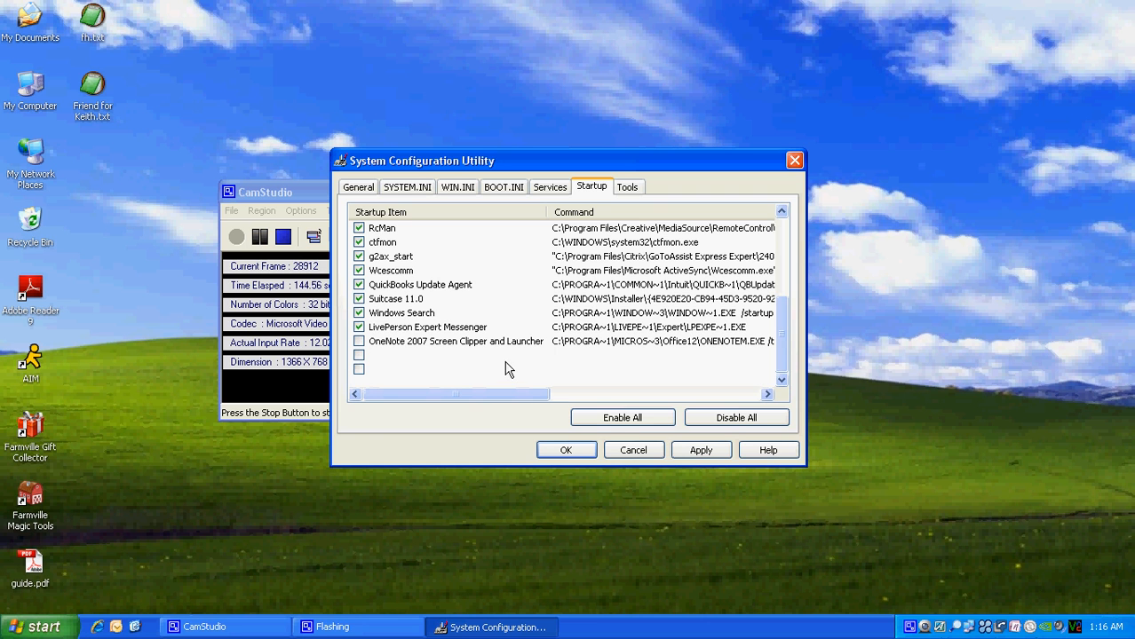
click(700, 449)
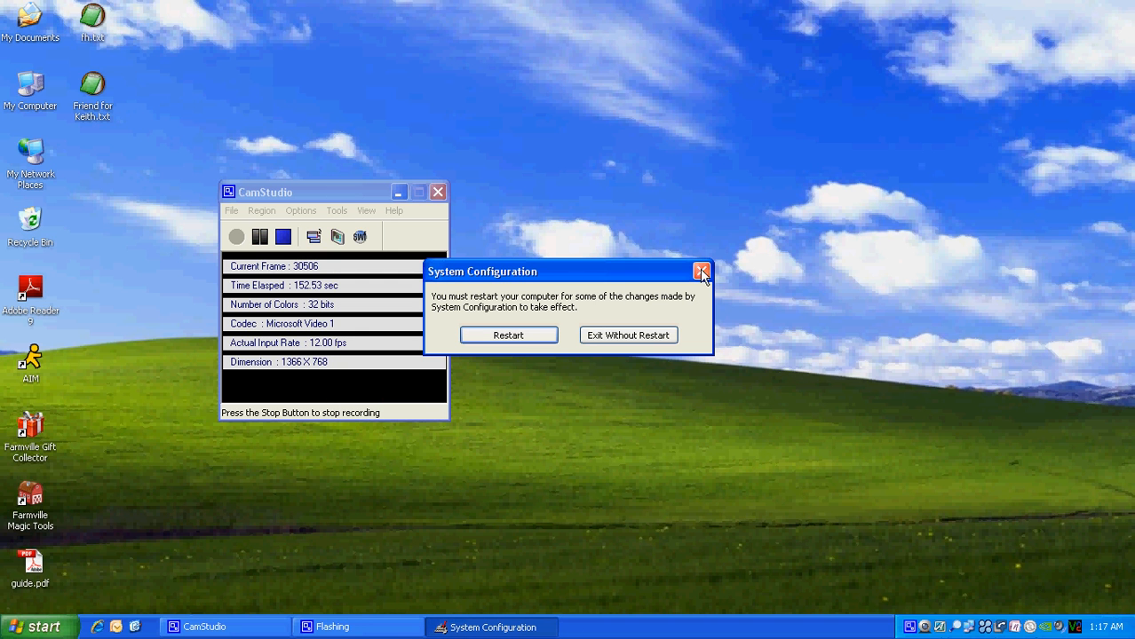
Step: Dismiss the restart prompt with Exit Without Restart, returning to the desktop
click(702, 270)
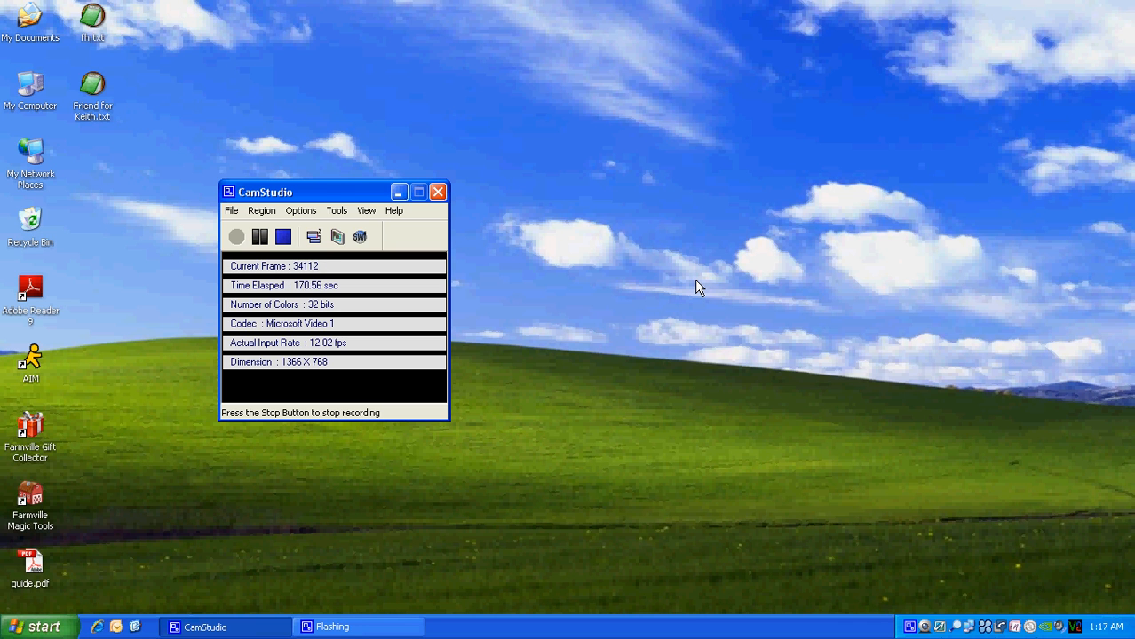
mouse_move(461, 476)
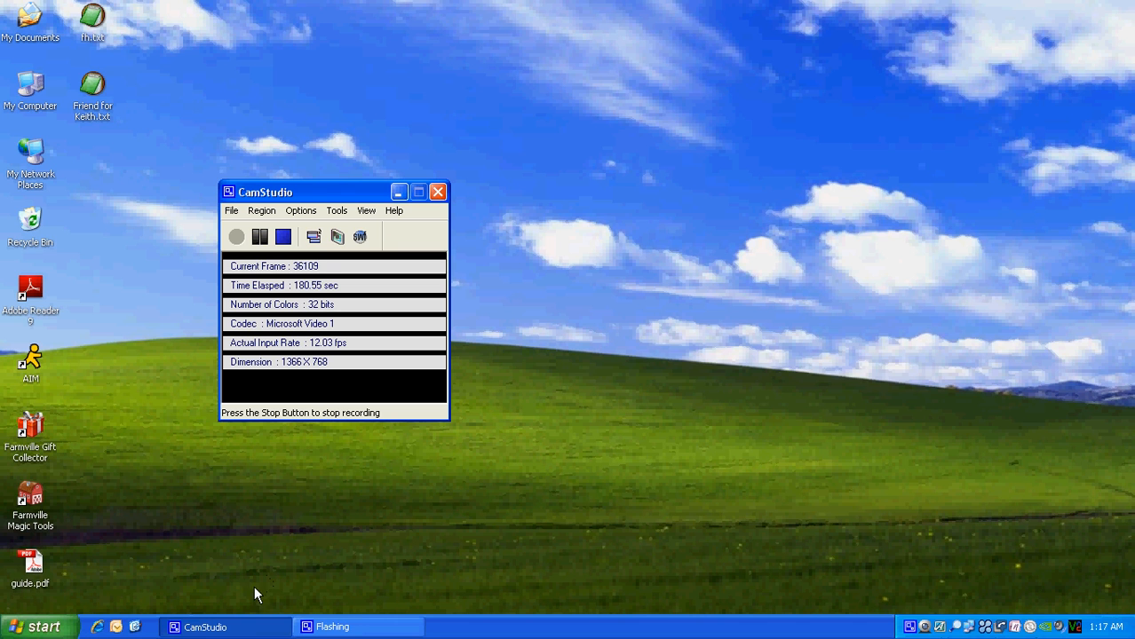
mouse_move(250, 544)
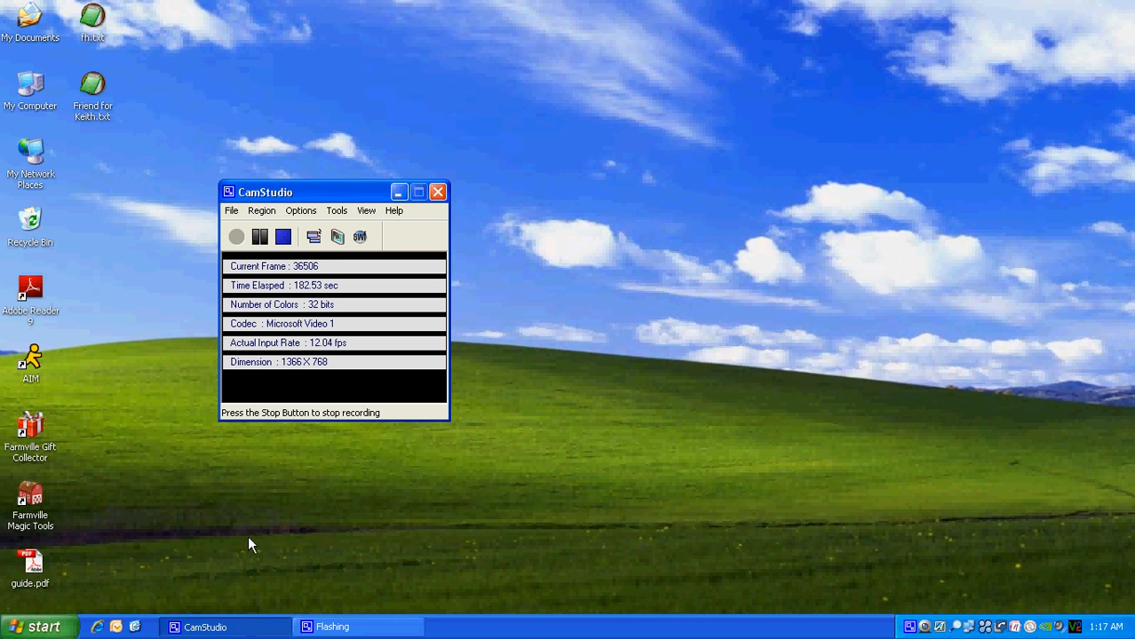